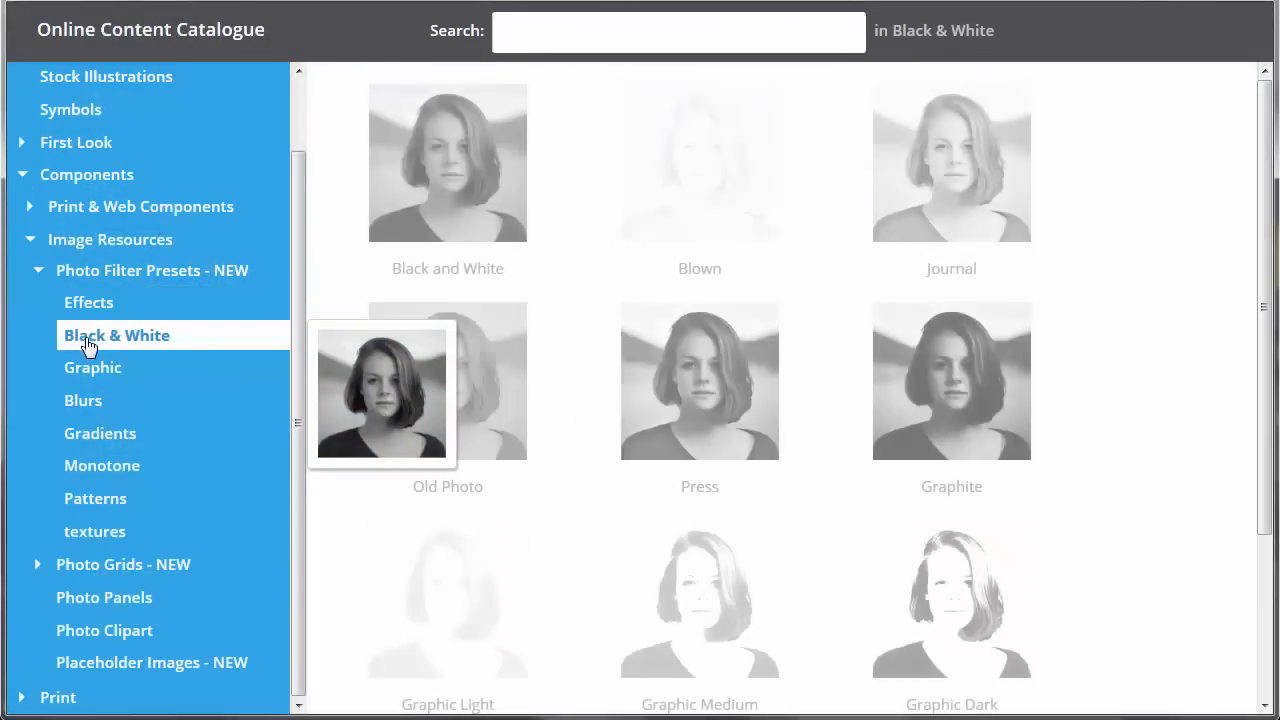
Browse the Graphic, Gradients and following photo filter preset groups in the catalogue.
{"action": "left_click", "coordinate": [92, 367]}
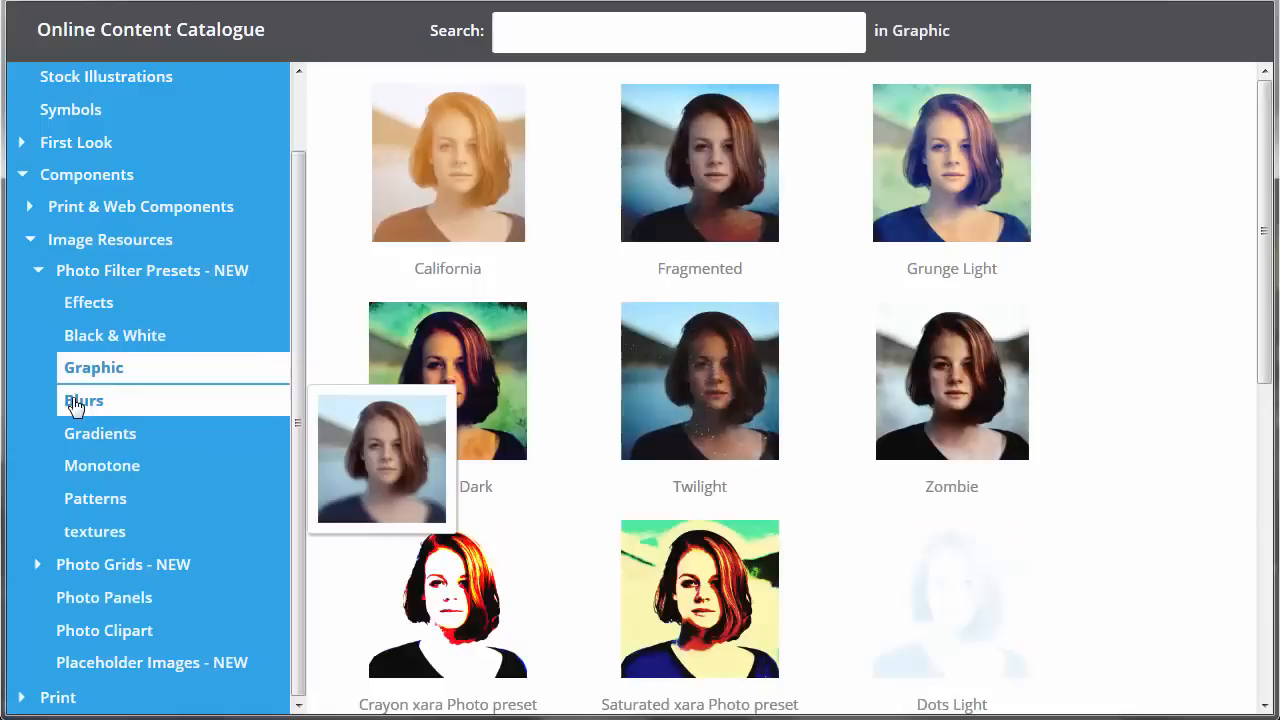
{"action": "left_click", "coordinate": [100, 433]}
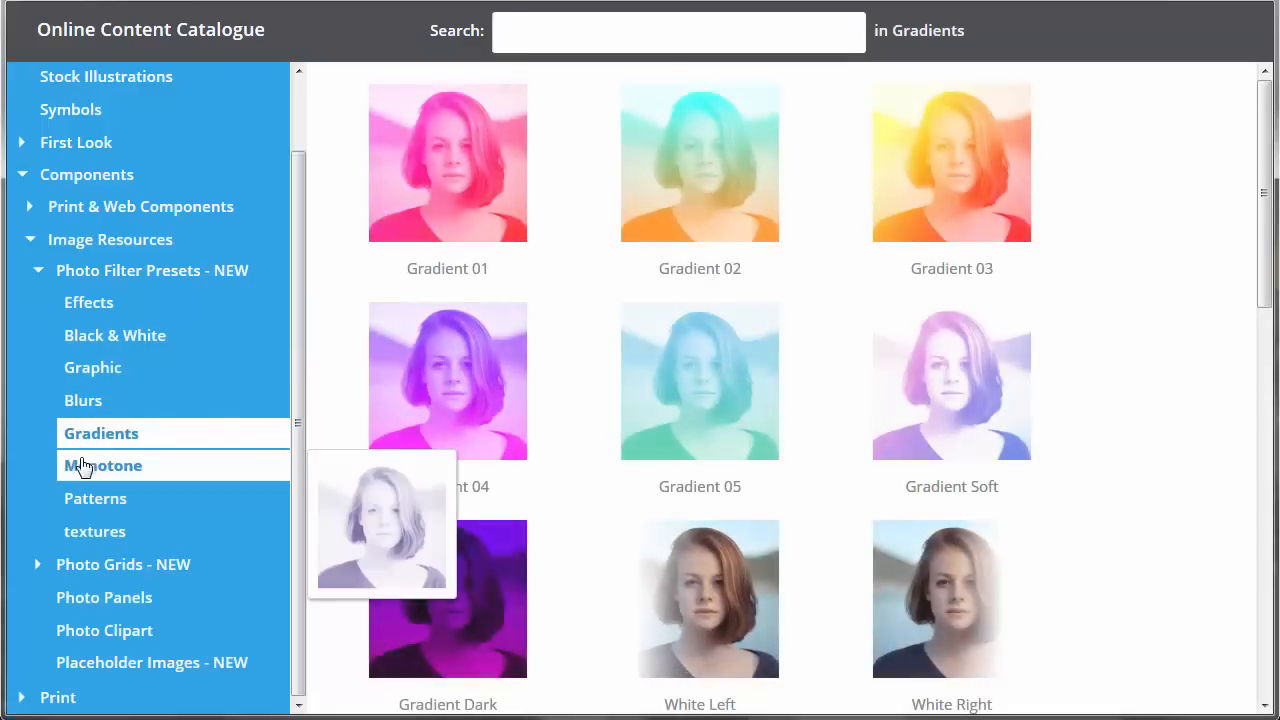
{"action": "left_click", "coordinate": [96, 498]}
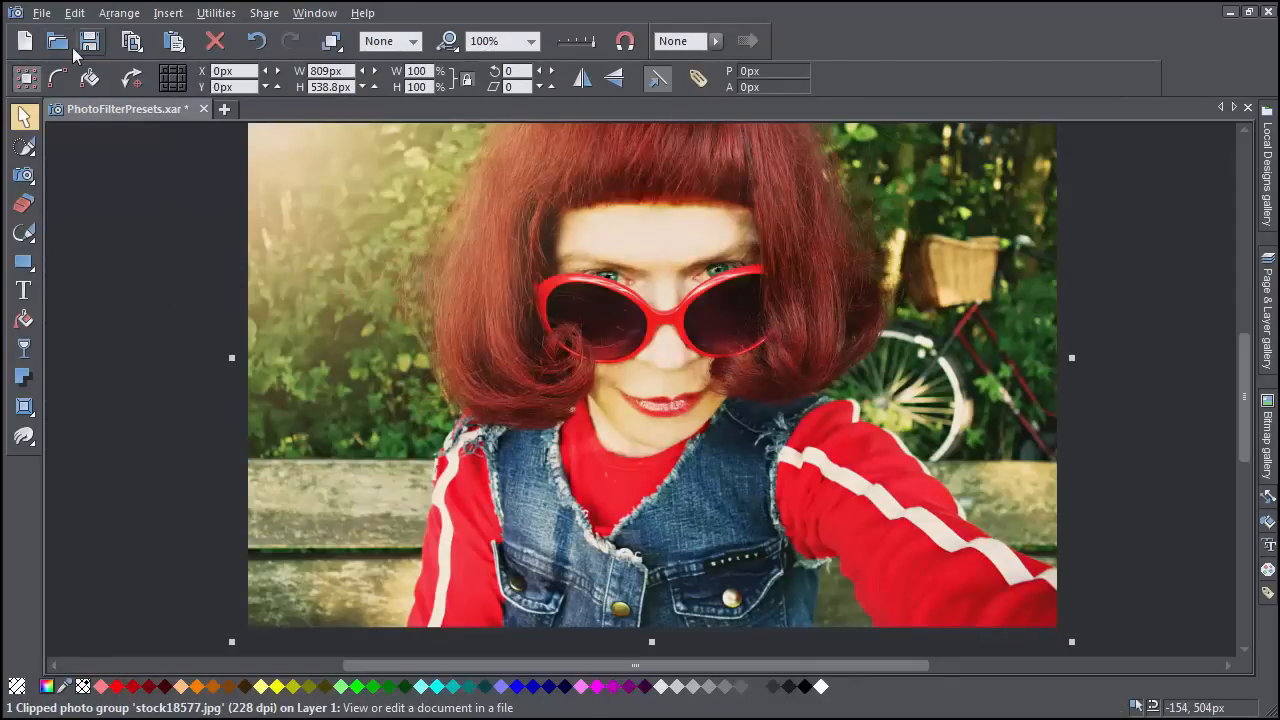
Reopen the content catalogue via File > New and show Components > Image Resources.
{"action": "left_click", "coordinate": [56, 14]}
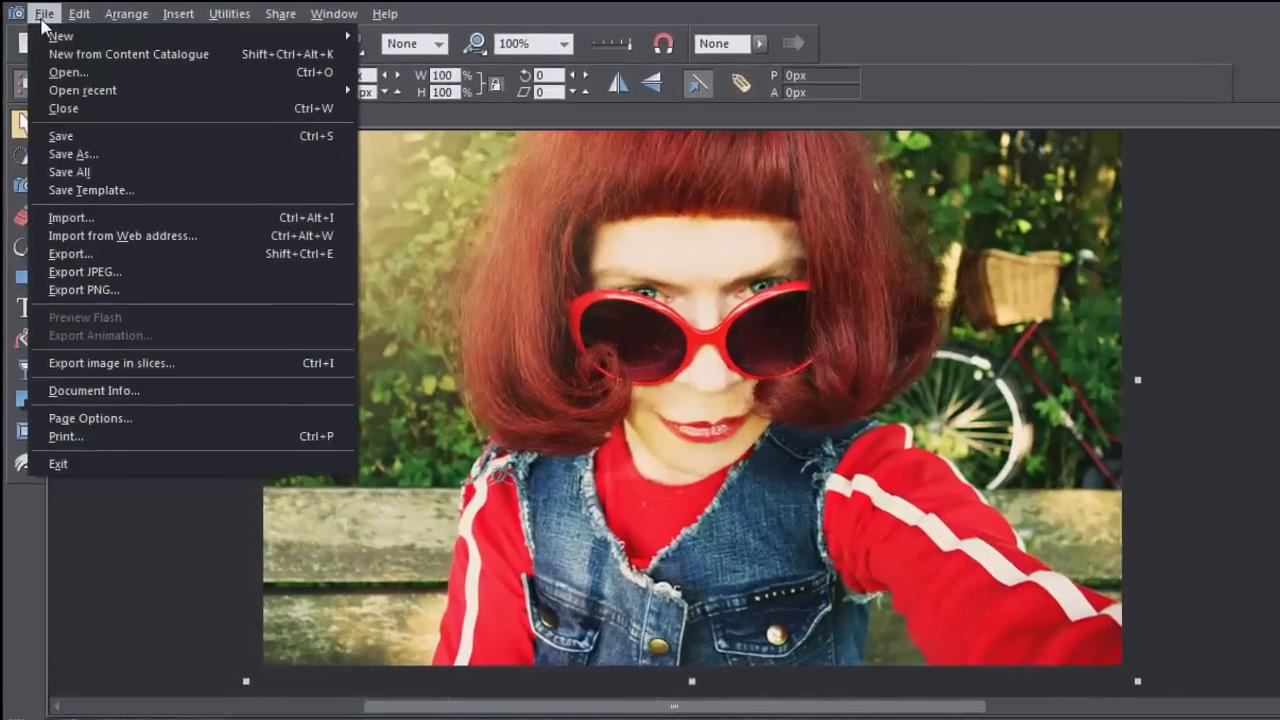
{"action": "left_click", "coordinate": [128, 54]}
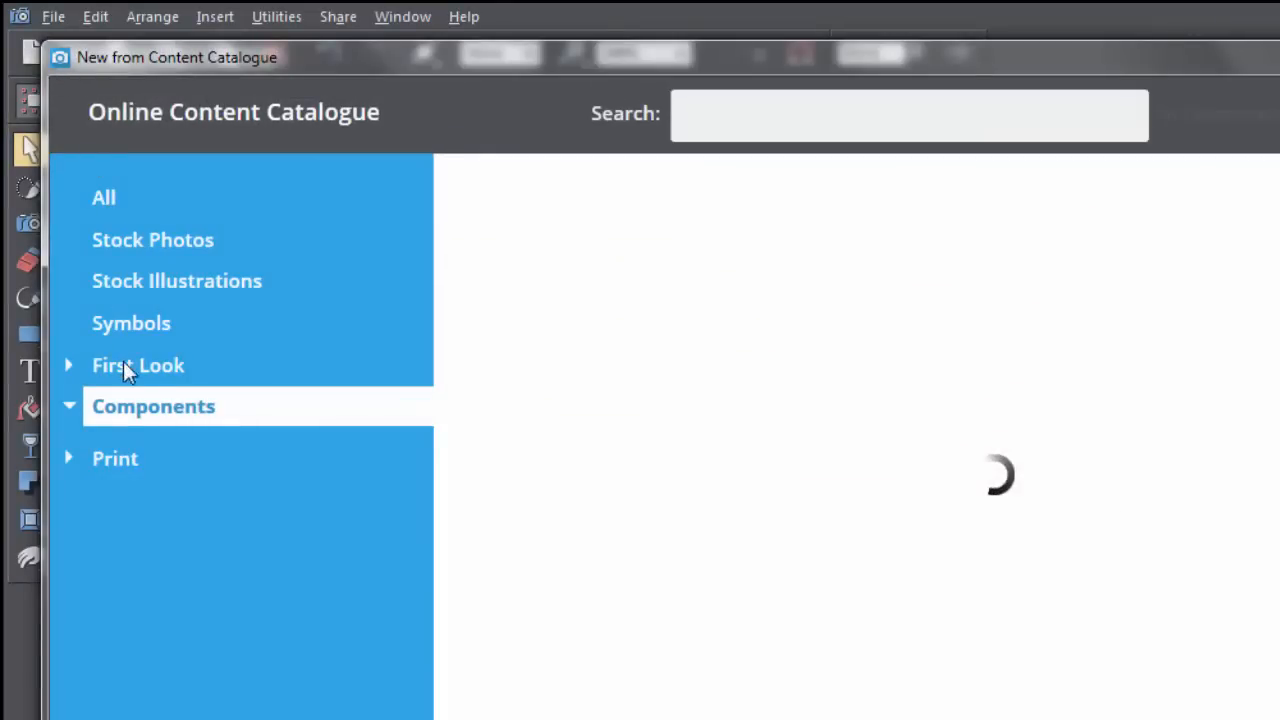
{"action": "left_click", "coordinate": [152, 406]}
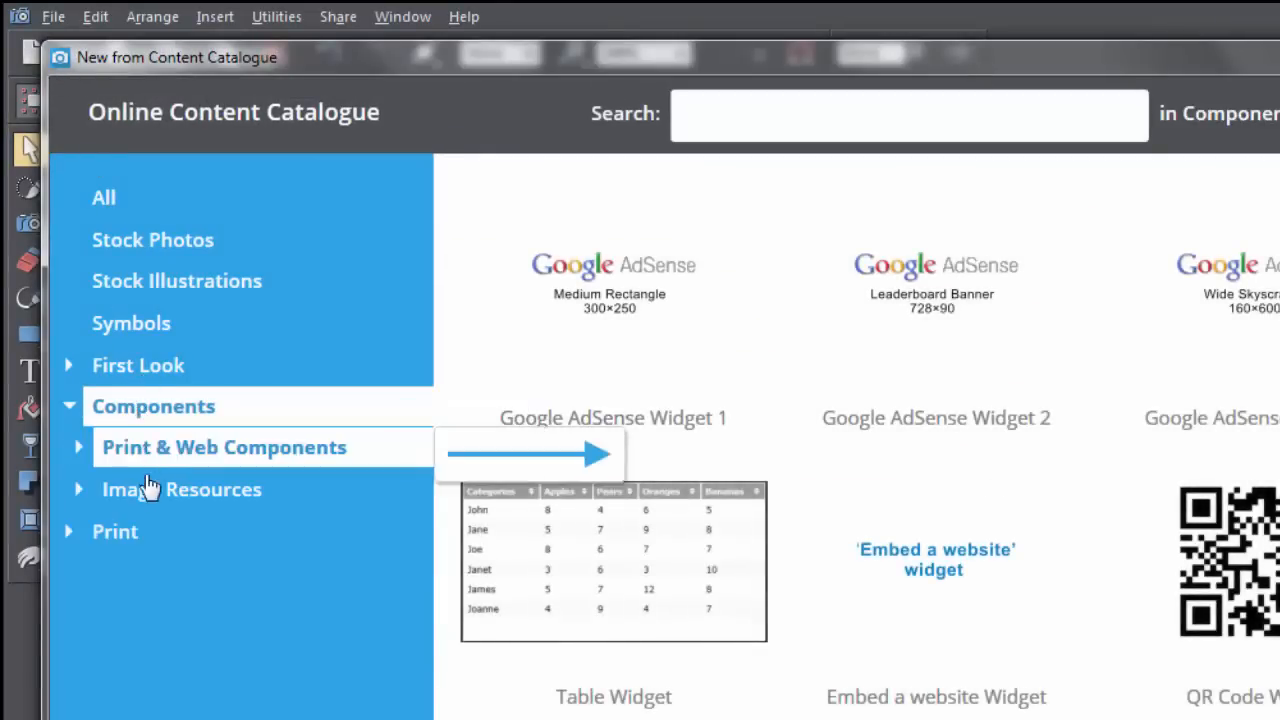
{"action": "left_click", "coordinate": [184, 489]}
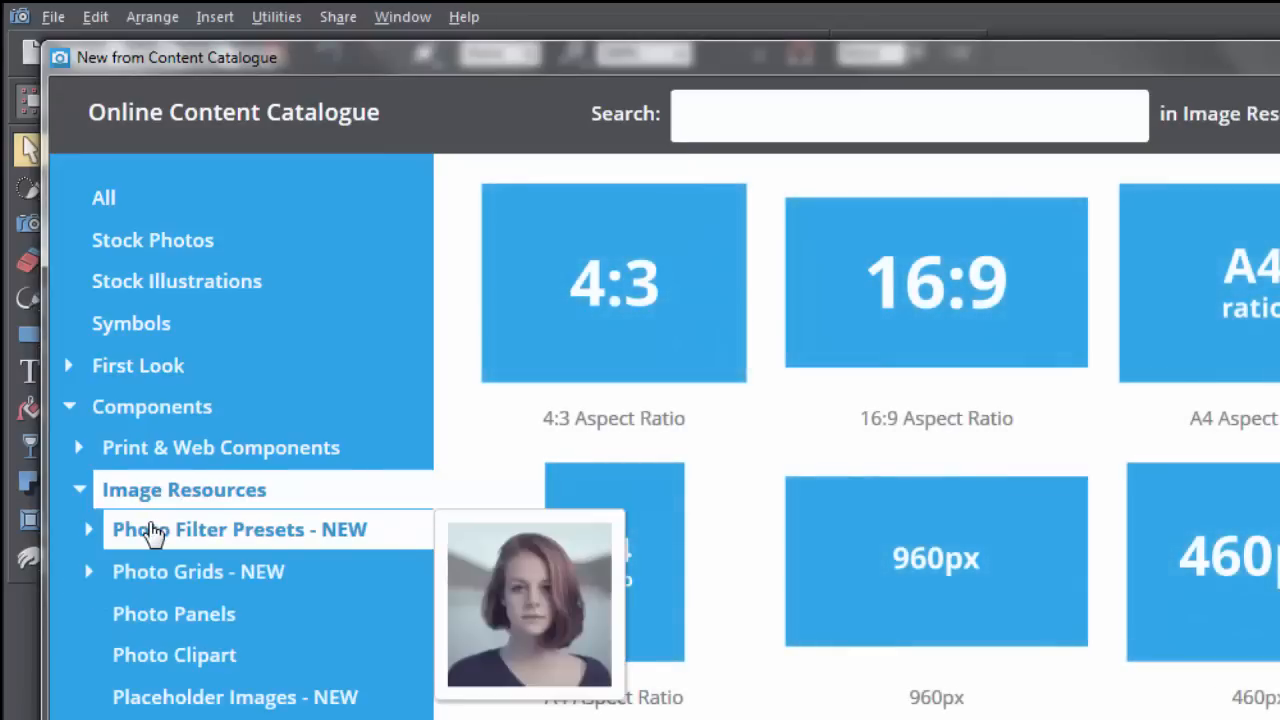
Apply the Grunge Dark preset from Photo Filter Presets > Graphic to the photo.
{"action": "left_click", "coordinate": [155, 530]}
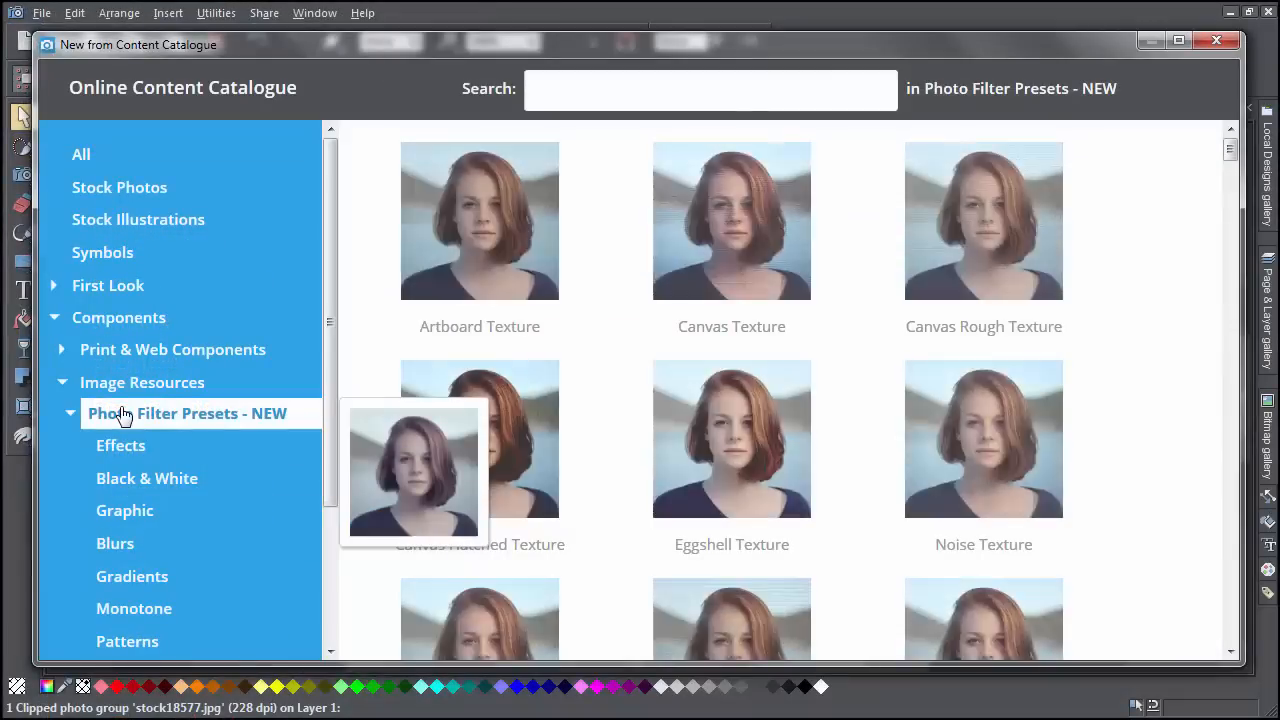
{"action": "left_click", "coordinate": [124, 510]}
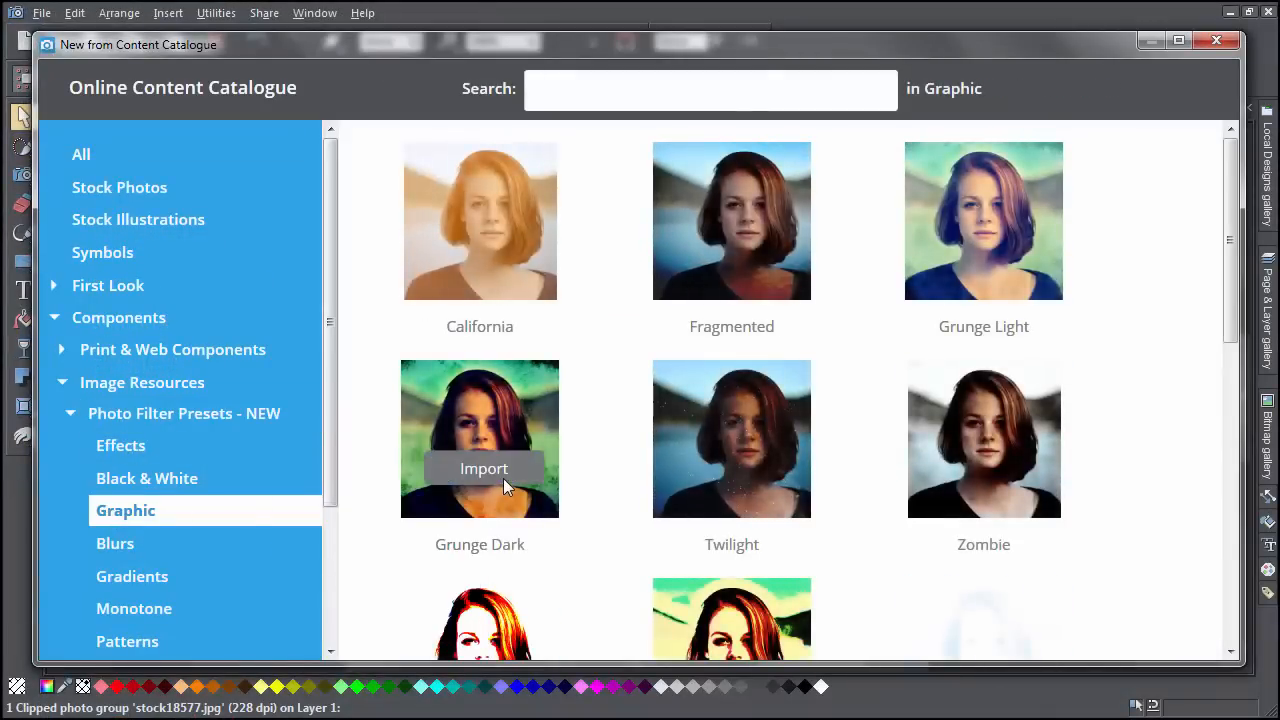
{"action": "left_click", "coordinate": [484, 468]}
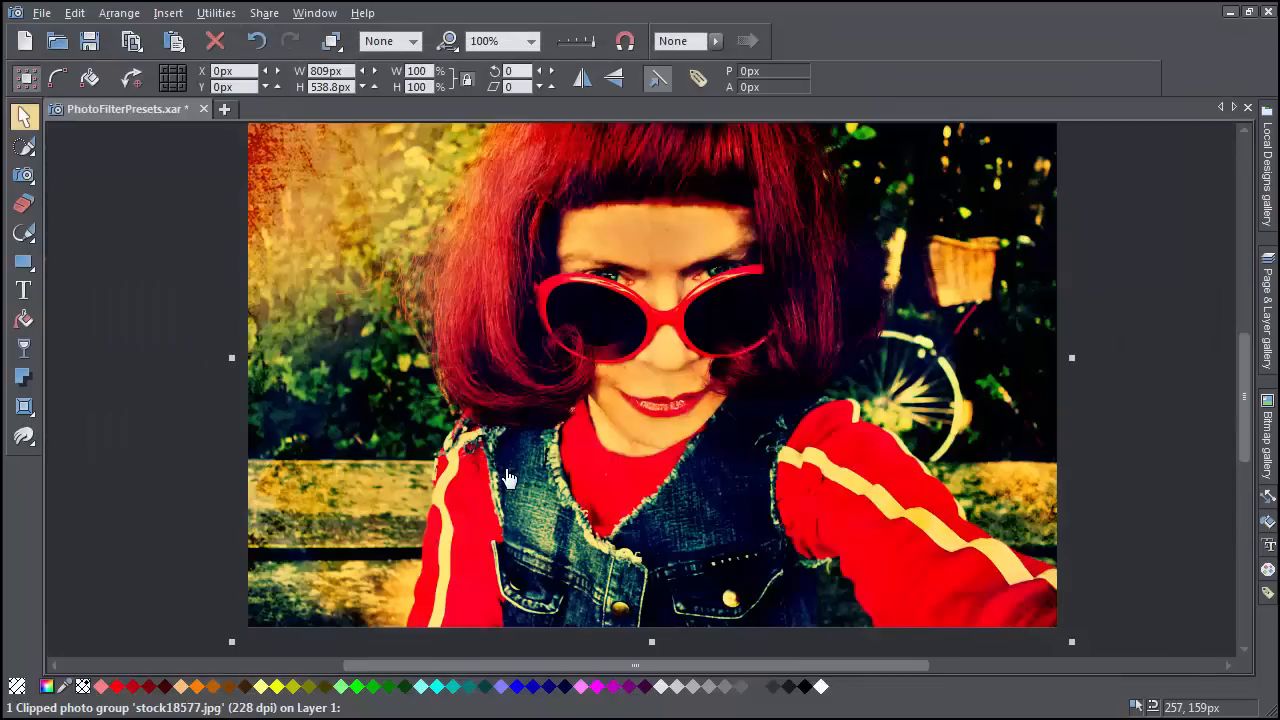
{"action": "mouse_move", "coordinate": [1225, 221]}
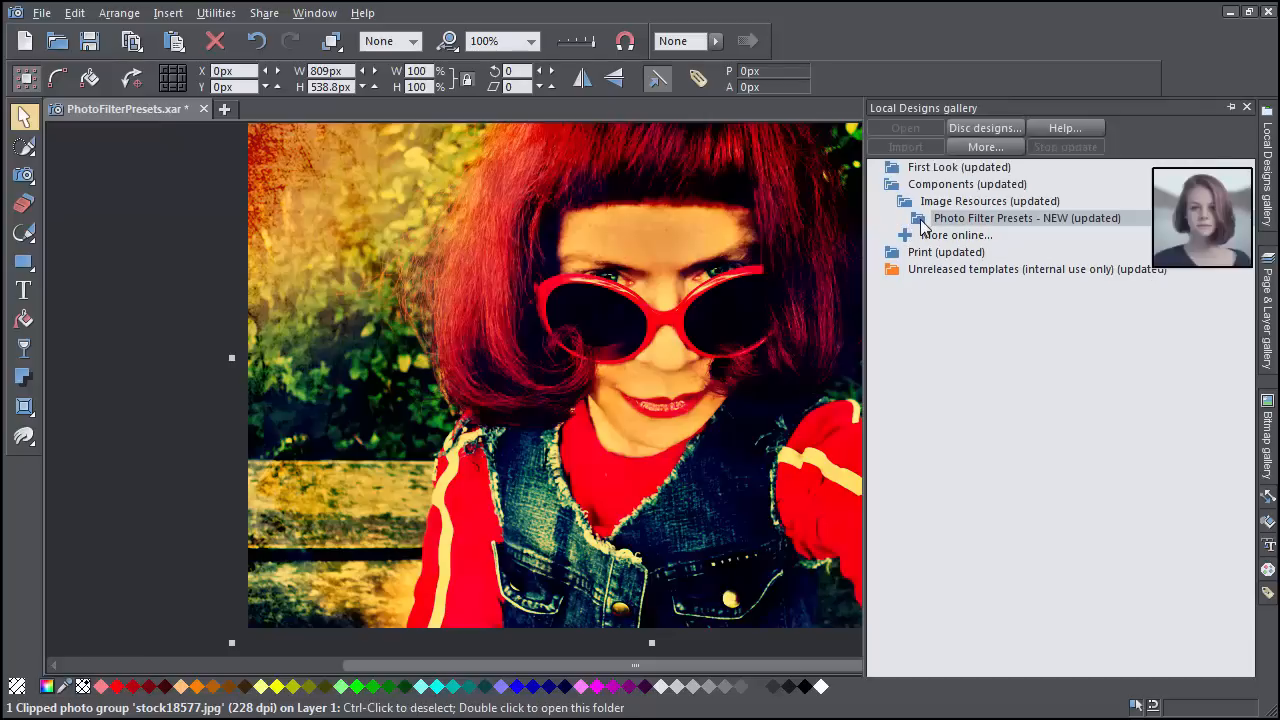
Expand the Photo Filter Presets folder in Local Designs, revealing California and Fragmented.
{"action": "left_click", "coordinate": [905, 218]}
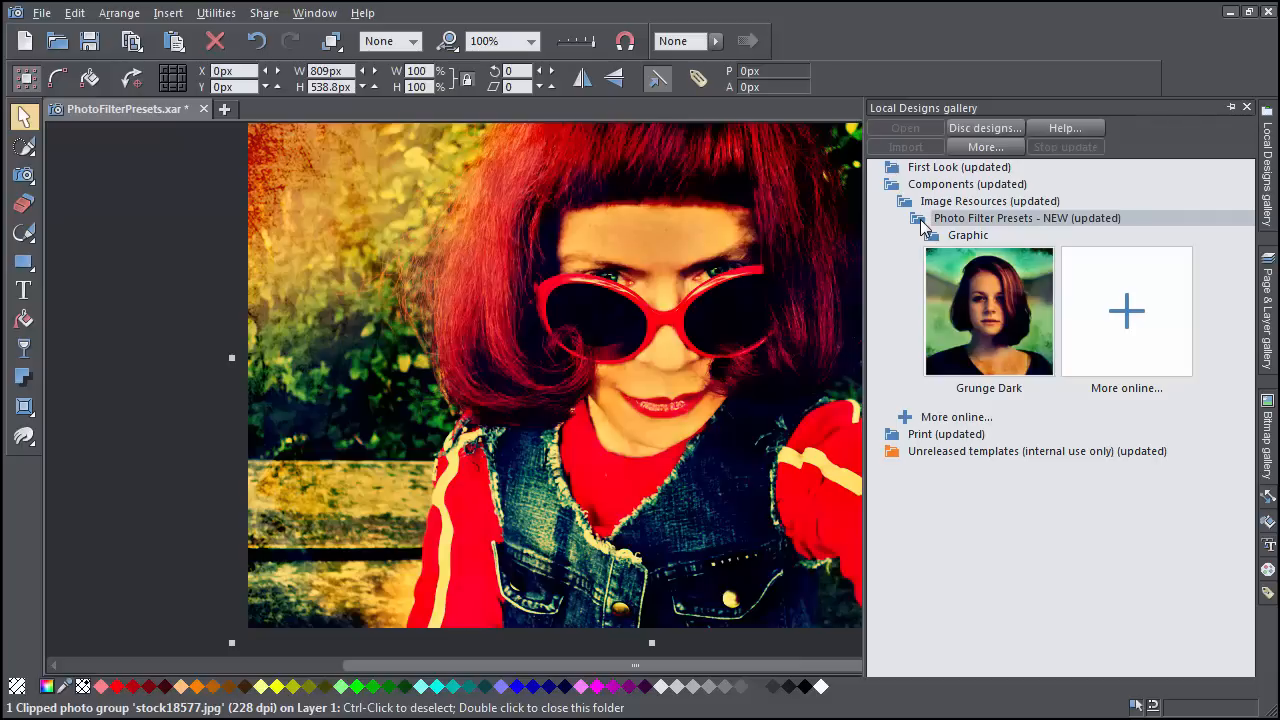
{"action": "right_click", "coordinate": [1027, 218]}
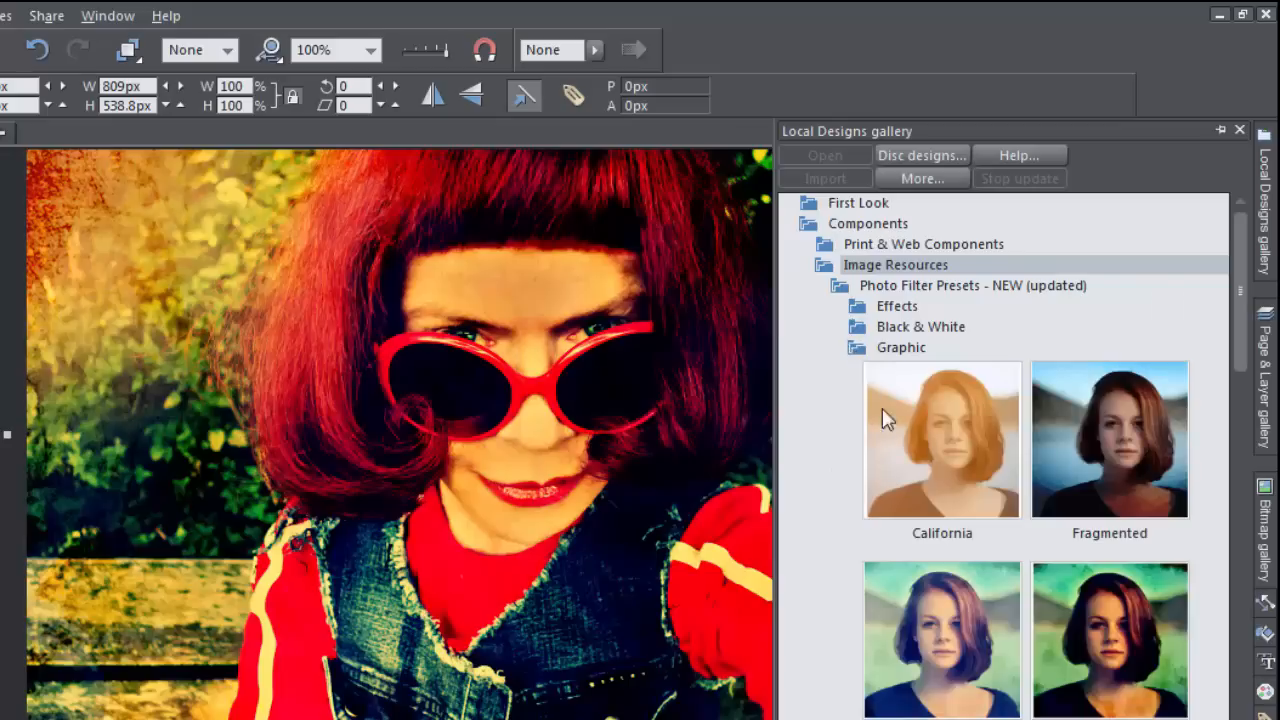
Apply the California preset, then use Remove Photo Filter from the photo's context menu.
{"action": "left_click", "coordinate": [941, 439]}
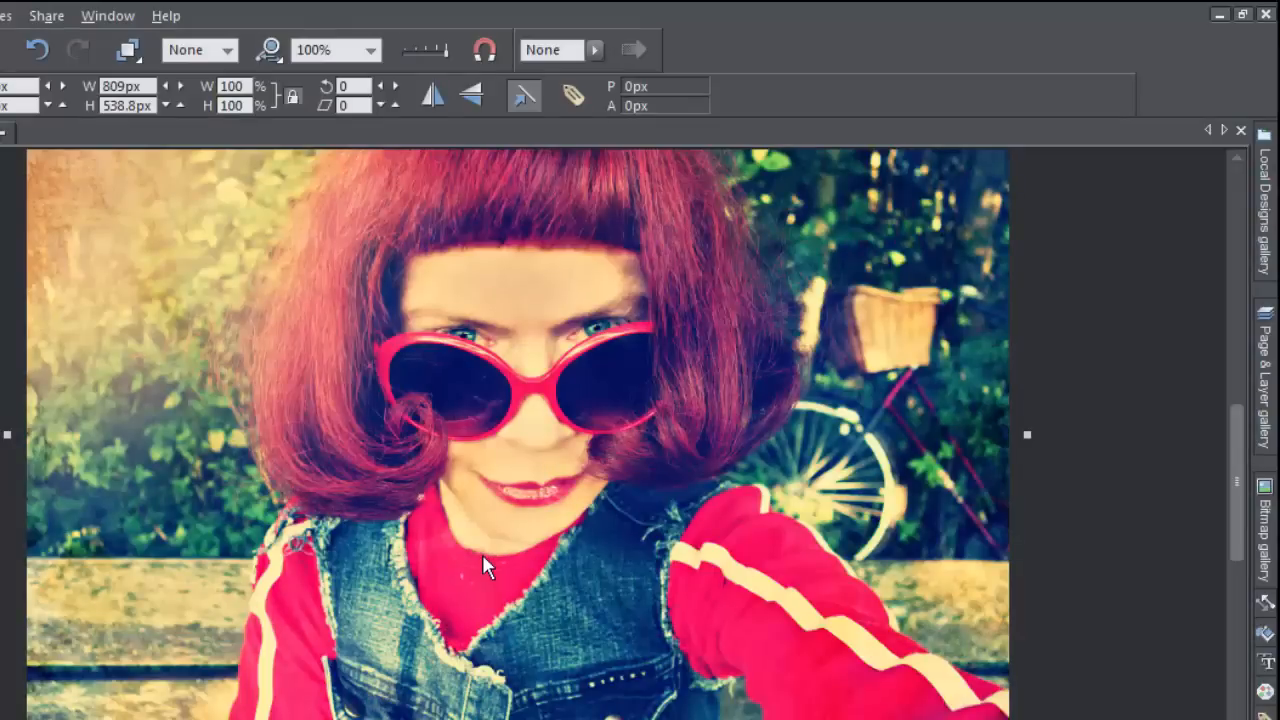
{"action": "right_click", "coordinate": [490, 565]}
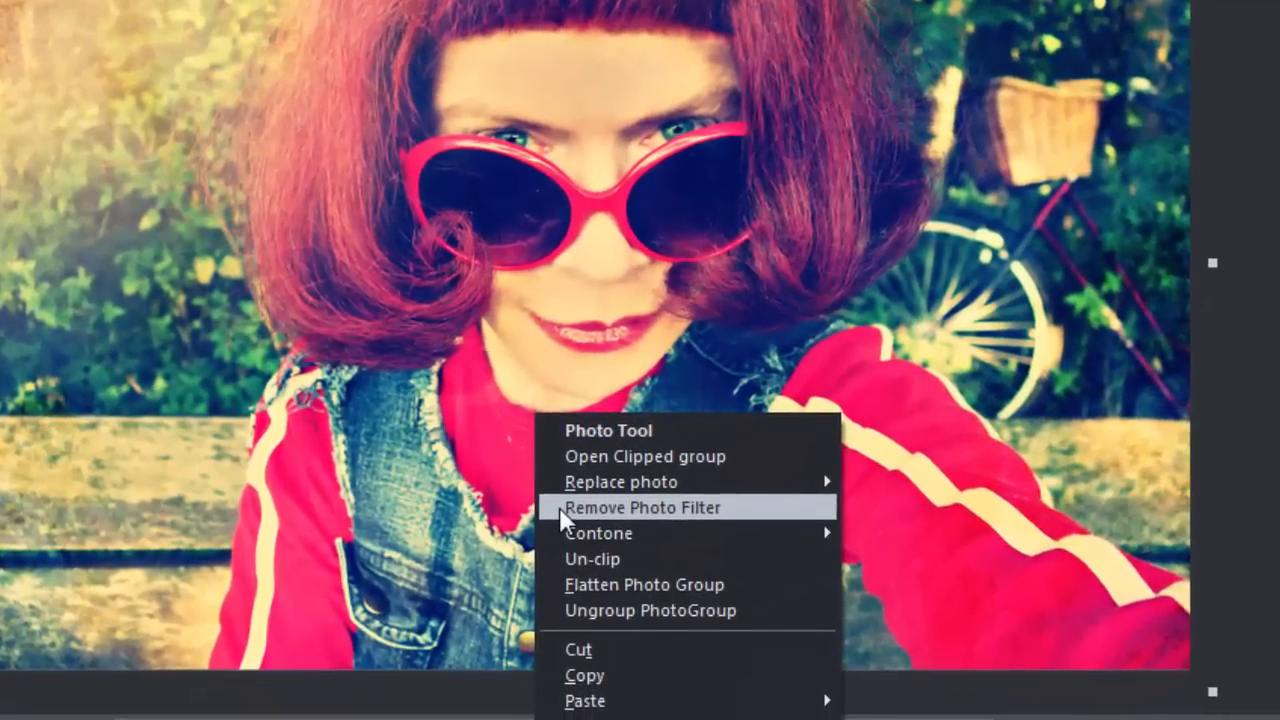
{"action": "left_click", "coordinate": [646, 508]}
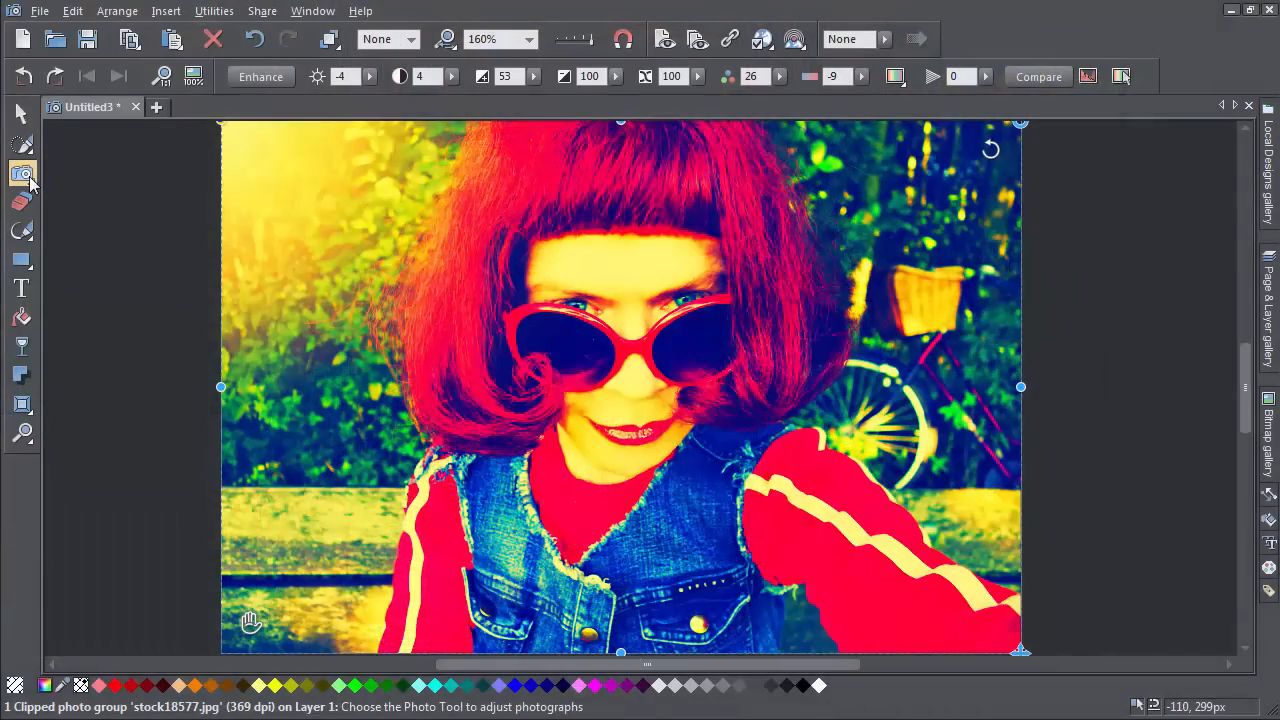
With the Photo Tool, set one enhance value to 18 and drag another to -100.
{"action": "left_click", "coordinate": [22, 176]}
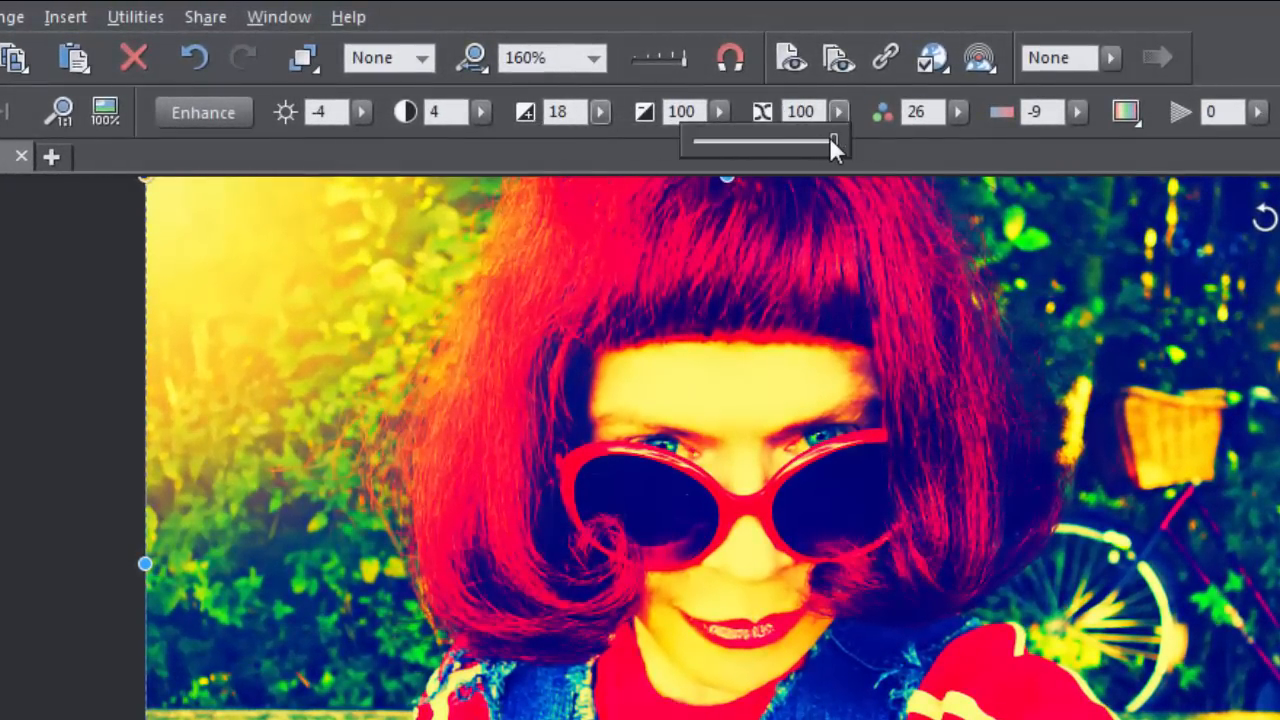
{"action": "left_click_drag", "start_coordinate": [830, 140], "coordinate": [730, 140]}
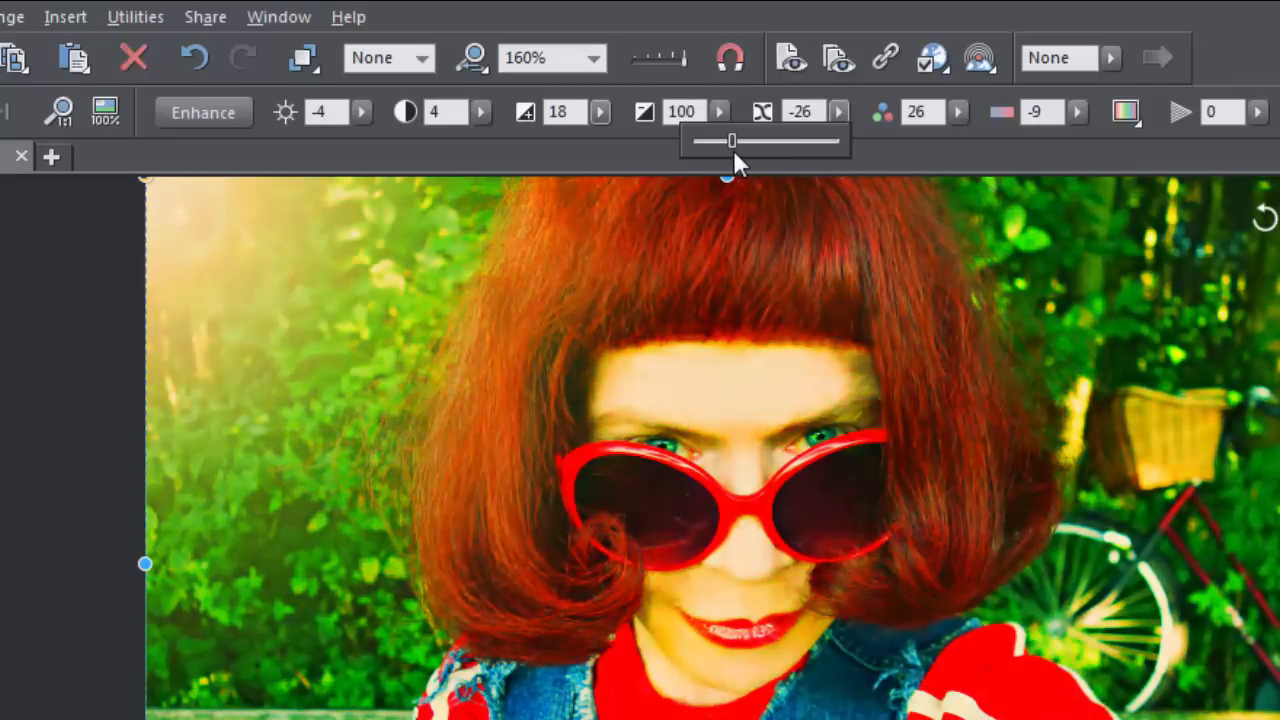
{"action": "left_click_drag", "start_coordinate": [732, 141], "coordinate": [697, 141]}
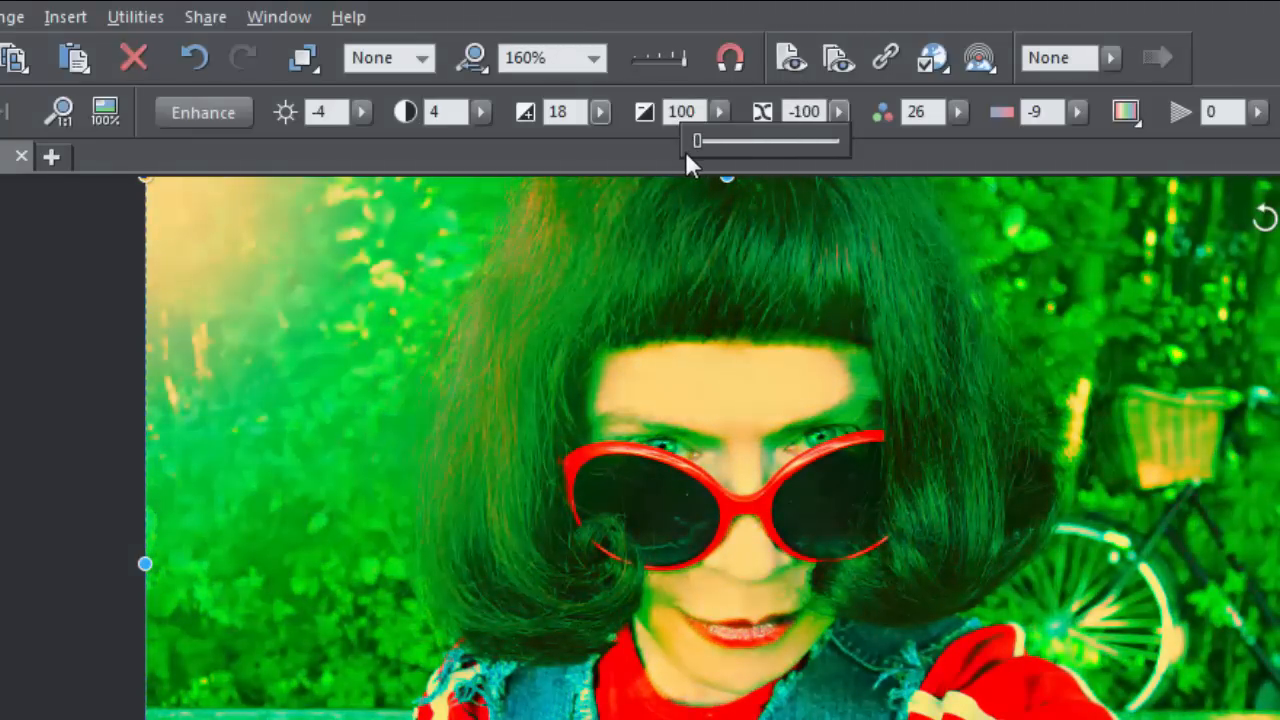